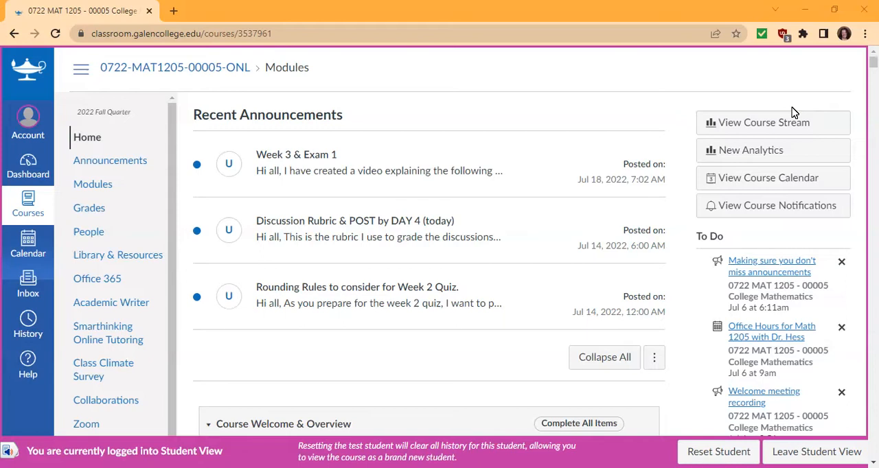
mouse_move(421, 153)
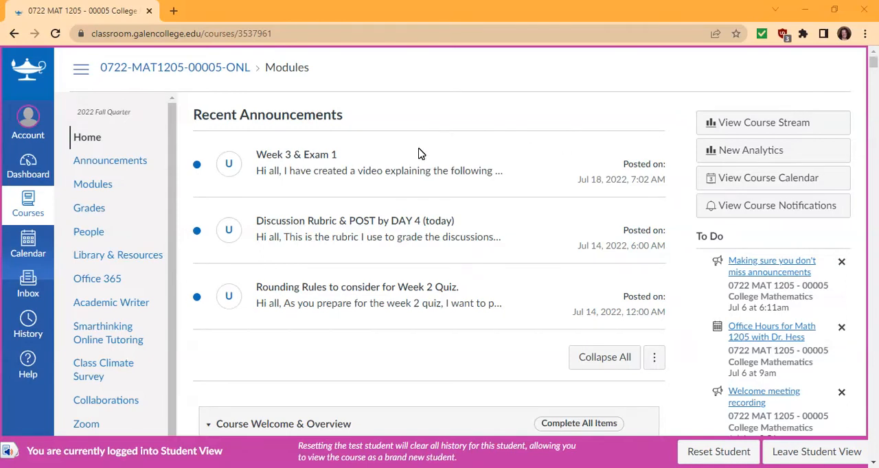
mouse_move(389, 267)
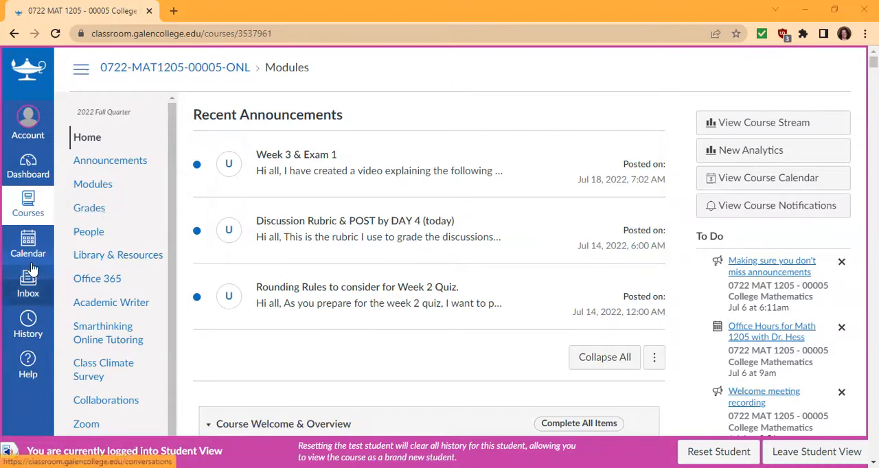
mouse_move(89, 213)
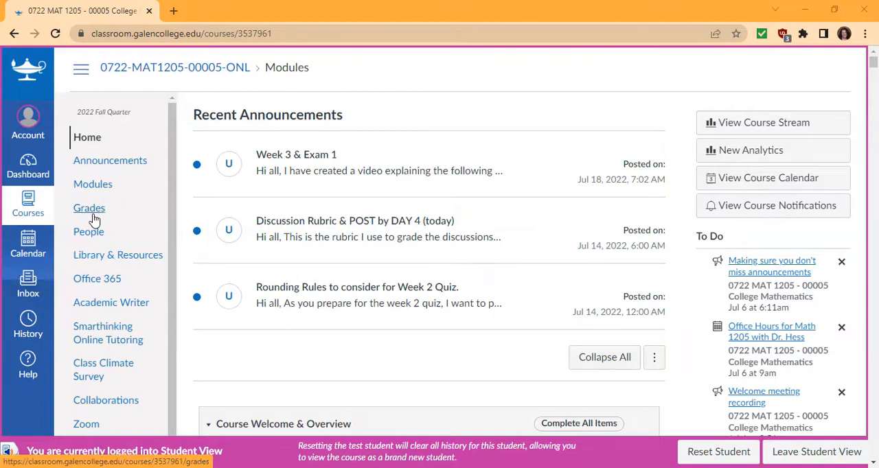
- On the Grades page, enter a what-if score of 80 for Week 1 – Discussion 1: Introduction
click(90, 207)
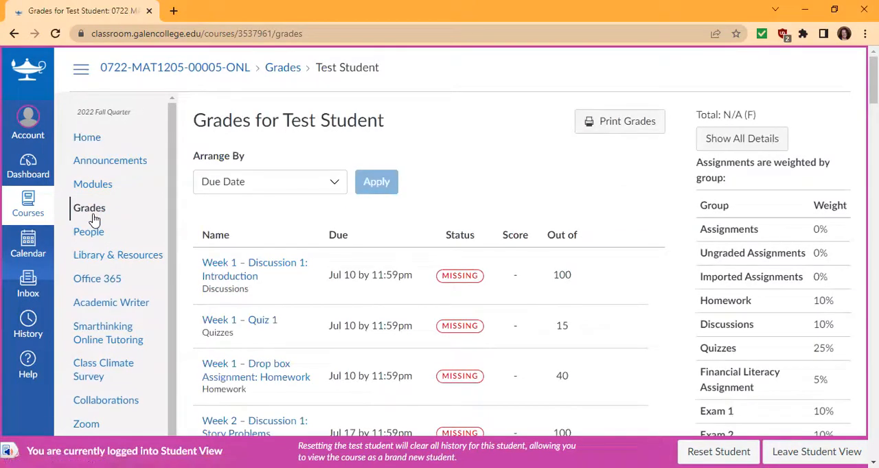
mouse_move(160, 345)
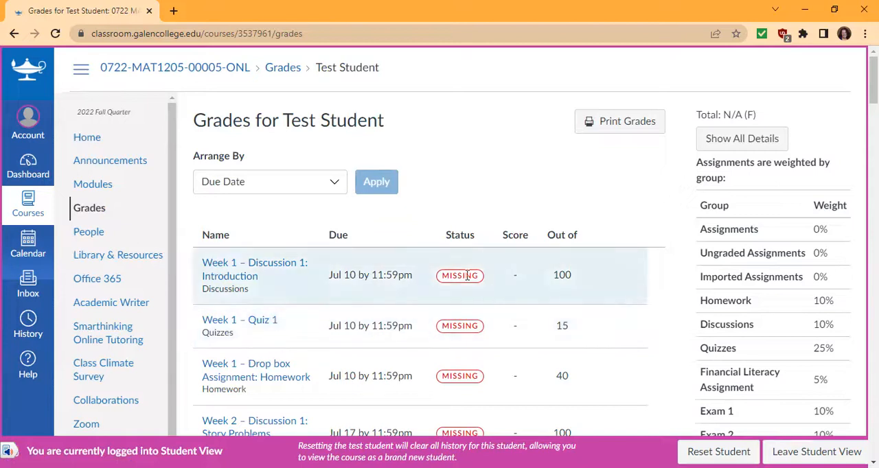
click(514, 275)
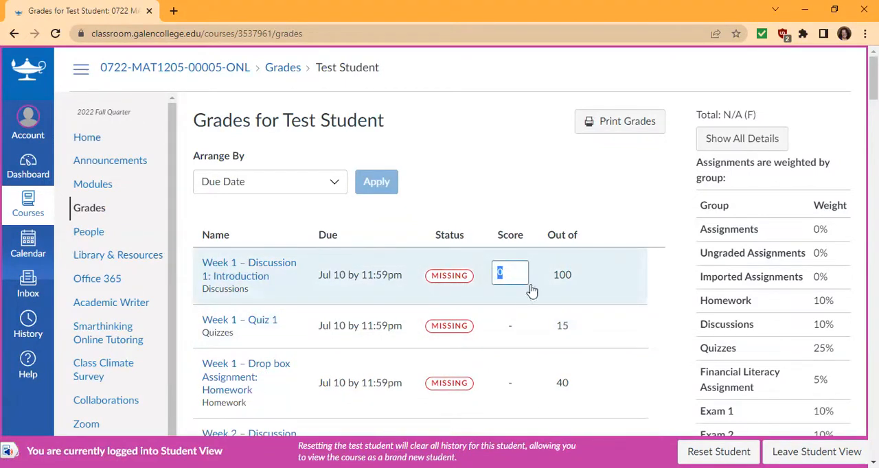
text(8)
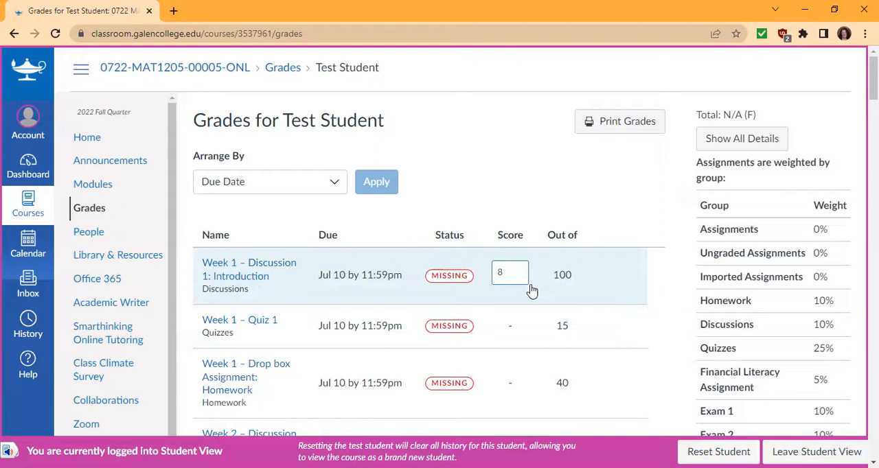
text(80)
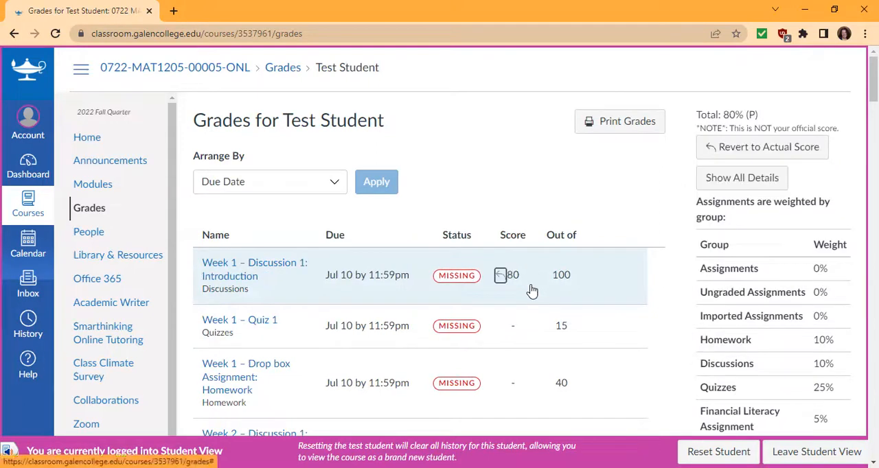
mouse_move(472, 295)
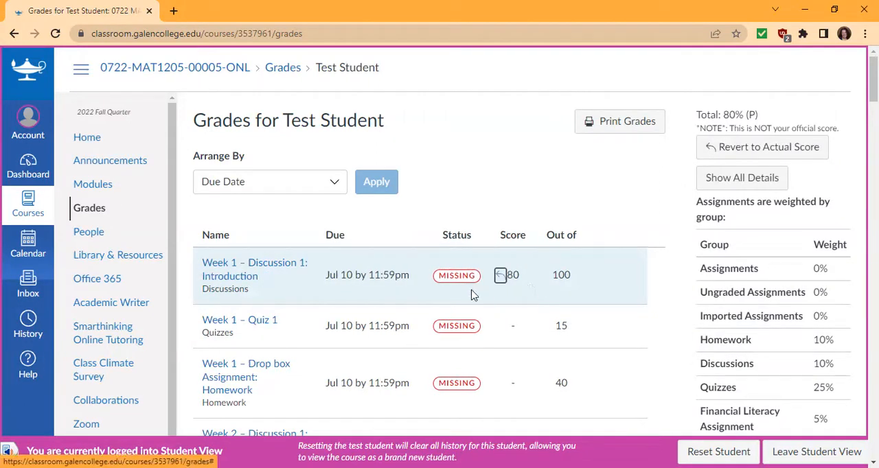
mouse_move(512, 257)
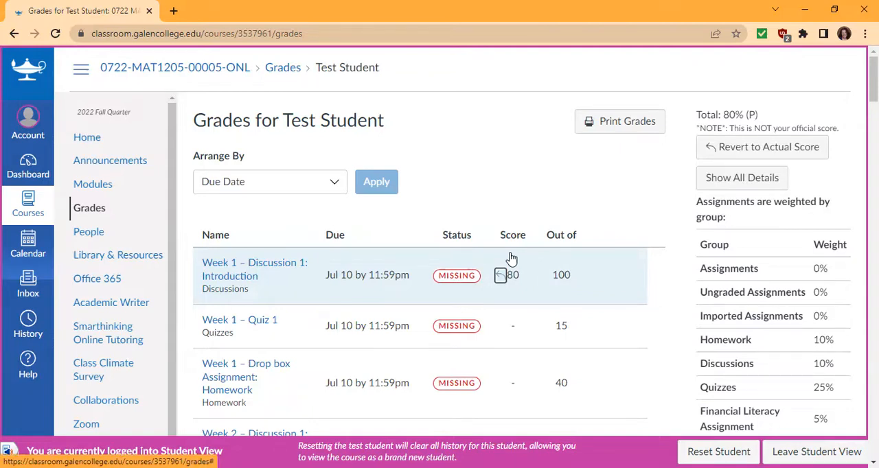
mouse_move(86, 190)
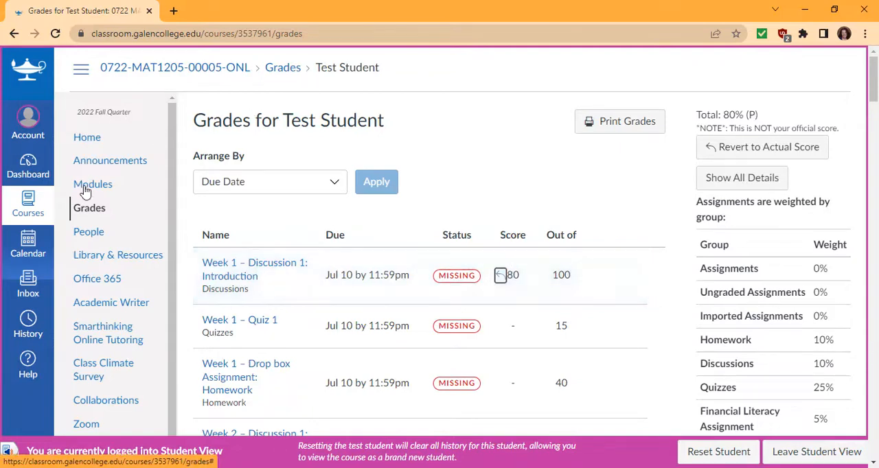
- Open Modules and scroll past the Week 3 assignments to the locked Exam 1 module
click(92, 184)
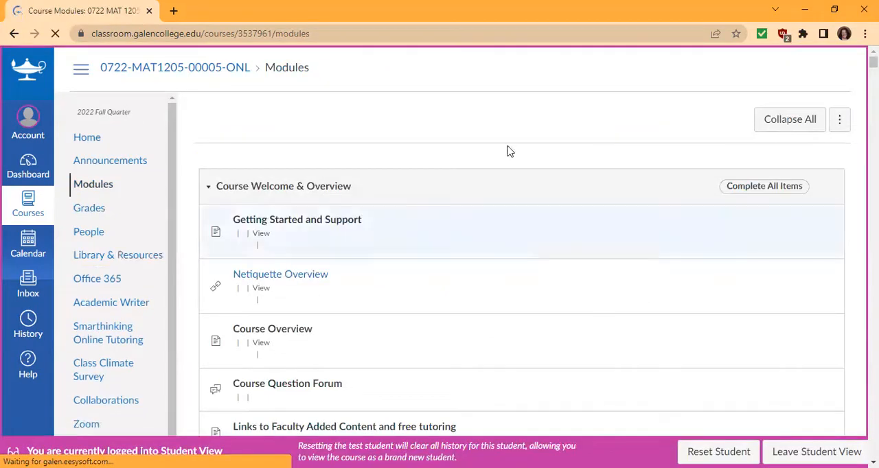
scroll(down, 3)
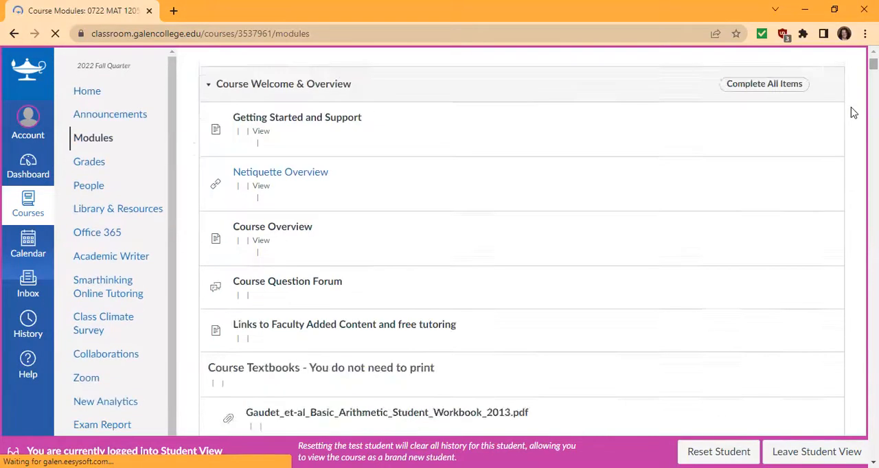
scroll(down, 3)
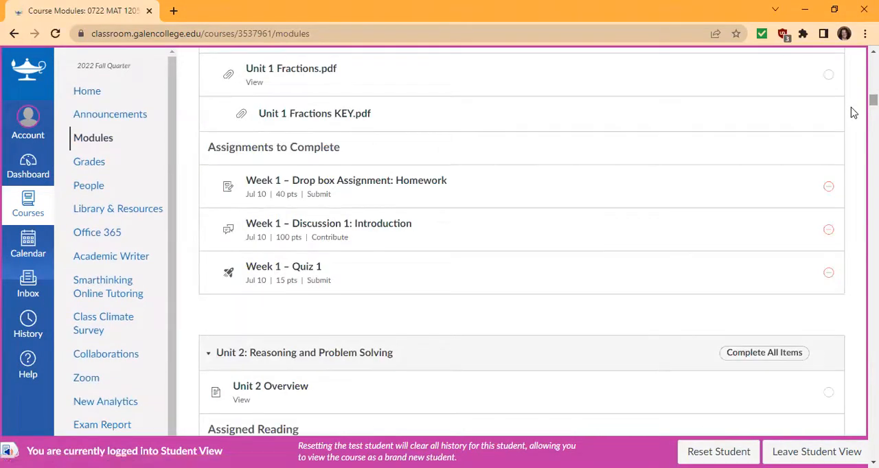
scroll(down, 3)
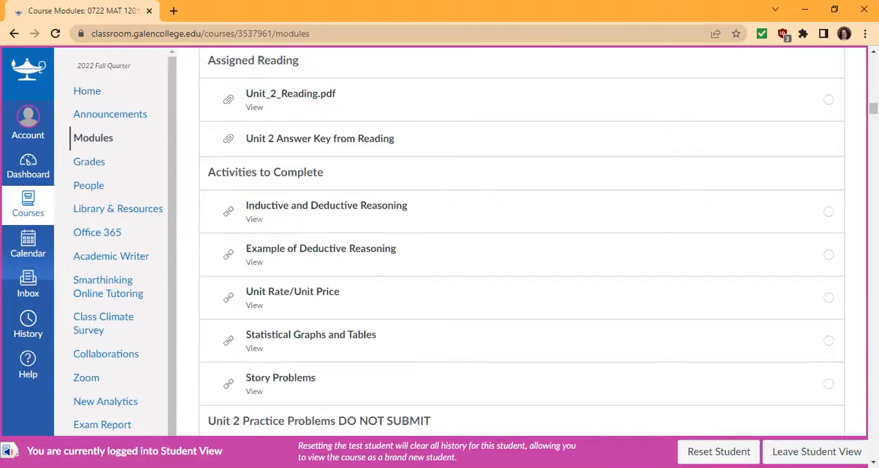
scroll(down, 3)
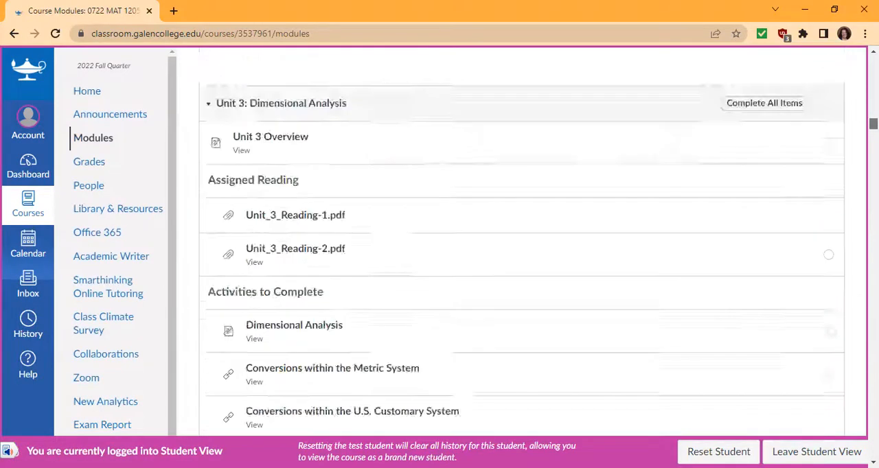
scroll(down, 3)
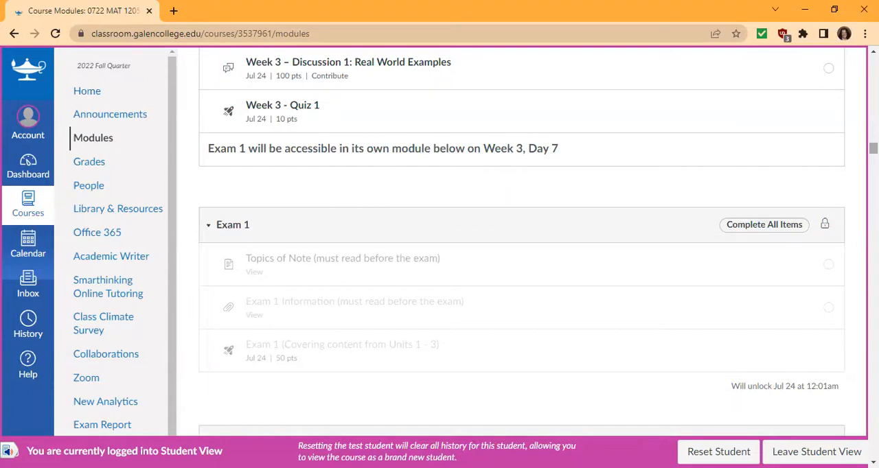
- Scroll past the locked Unit 12 Final Exam to Help and Tutoring Resources and Faculty Added Content
scroll(down, 3)
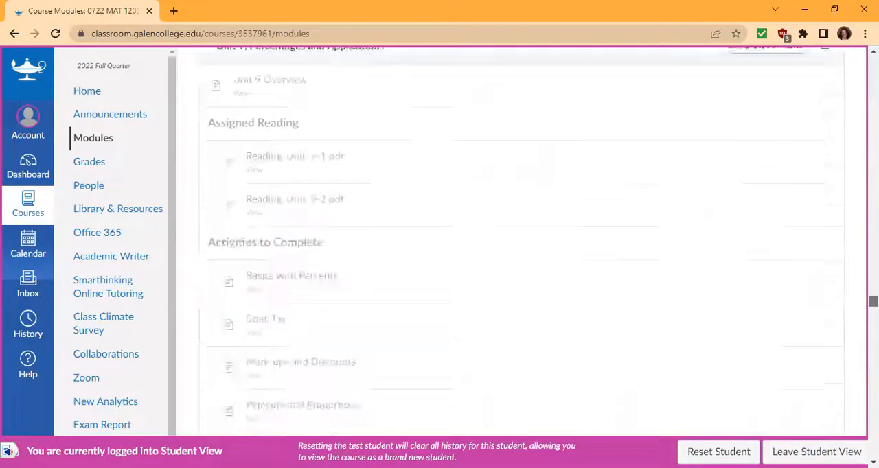
scroll(down, 3)
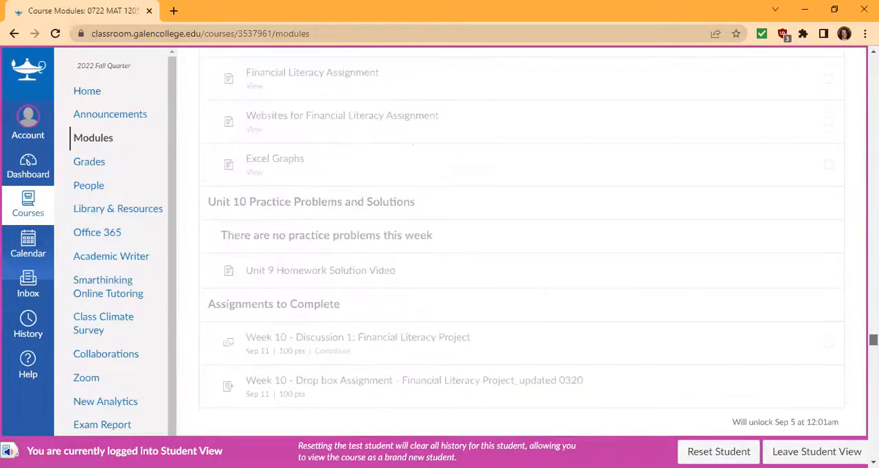
scroll(down, 3)
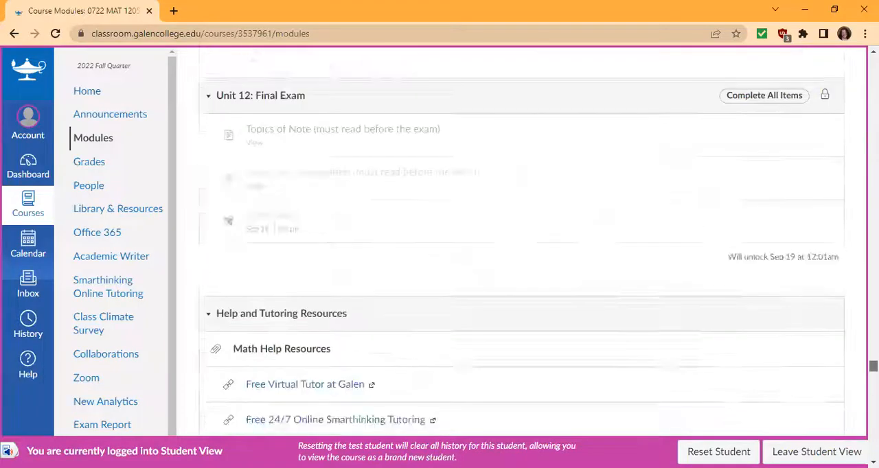
scroll(down, 3)
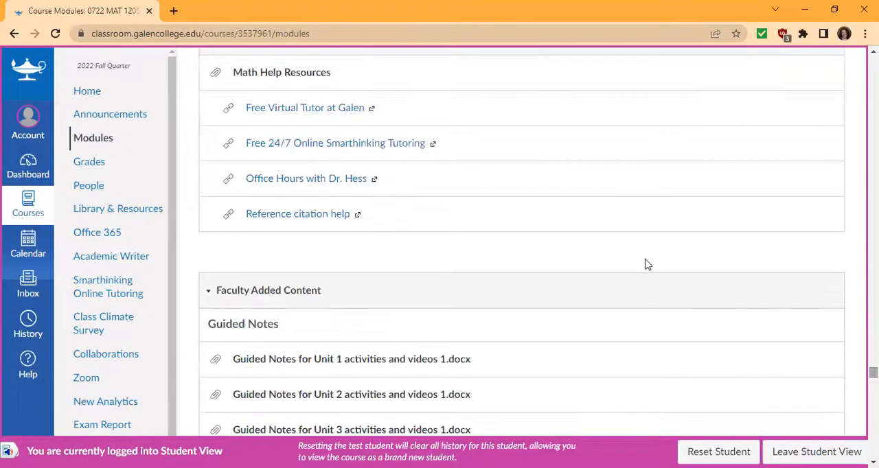
mouse_move(305, 178)
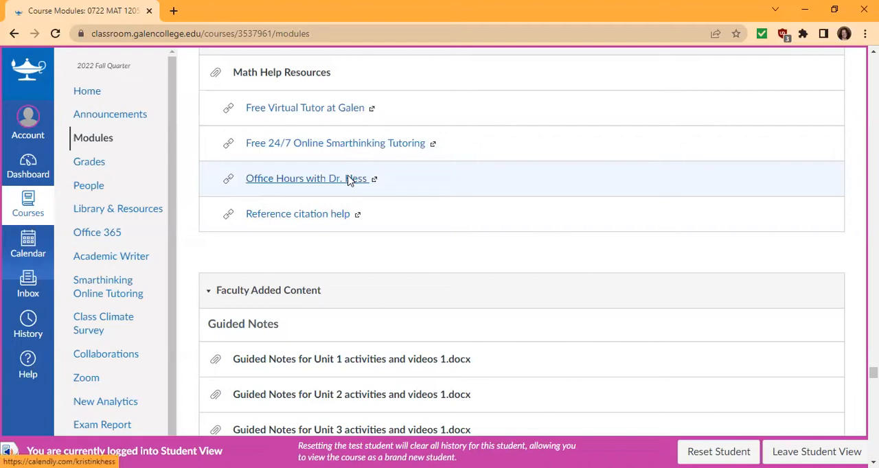
mouse_move(211, 144)
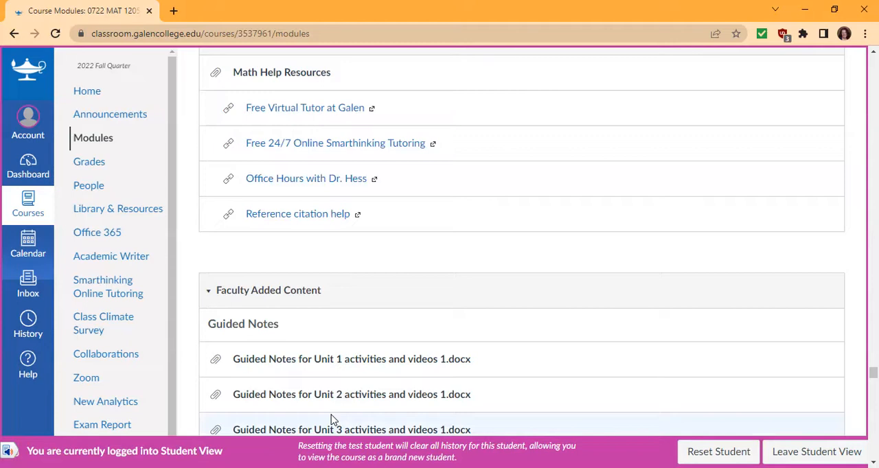
mouse_move(652, 220)
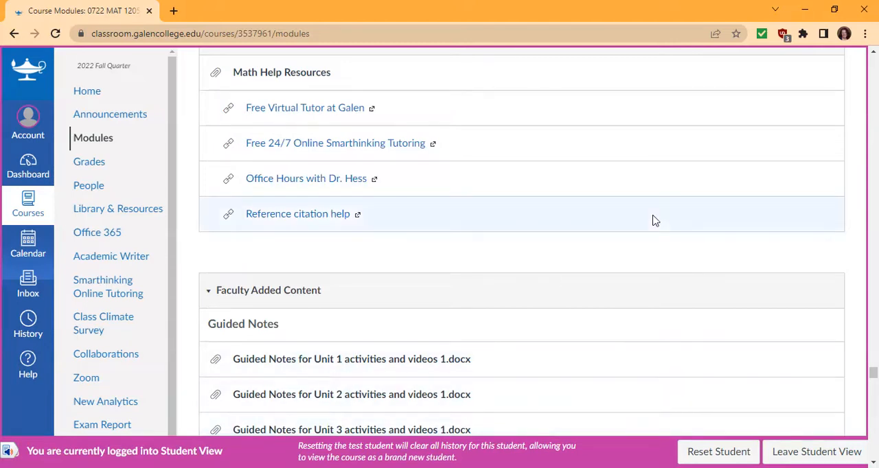
- Scroll through the Exam Preparation practice quizzes, Unit 3 extra-practice links and unit help links
scroll(down, 3)
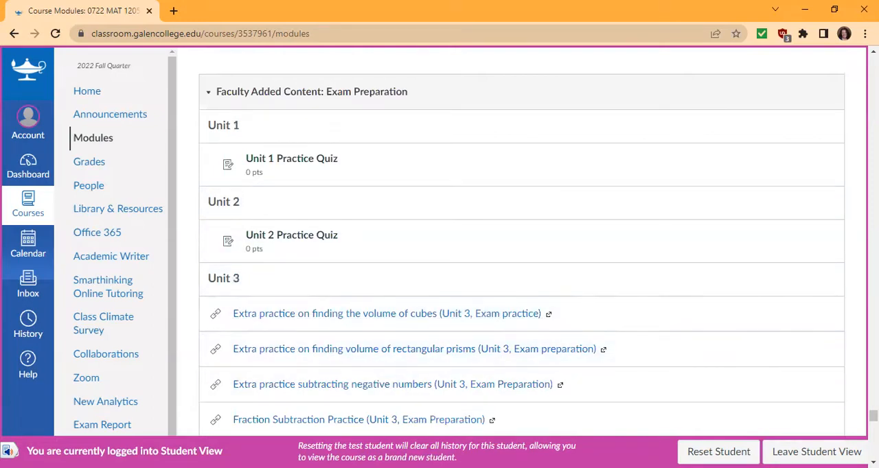
scroll(down, 3)
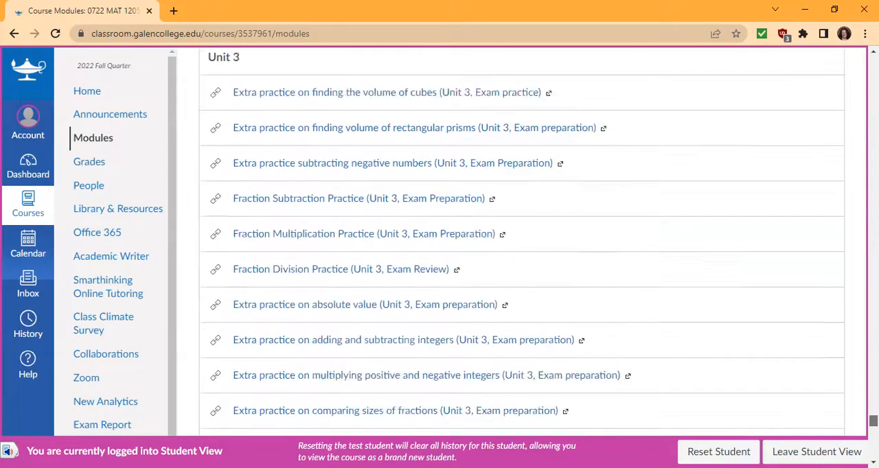
scroll(down, 3)
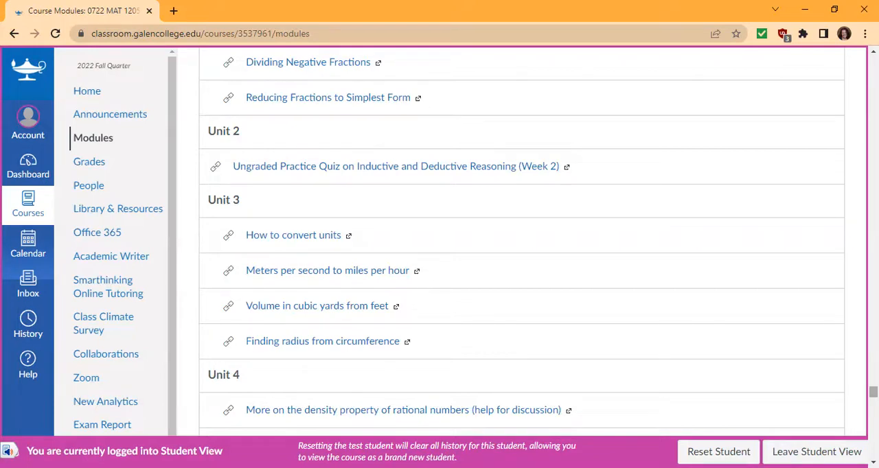
scroll(down, 3)
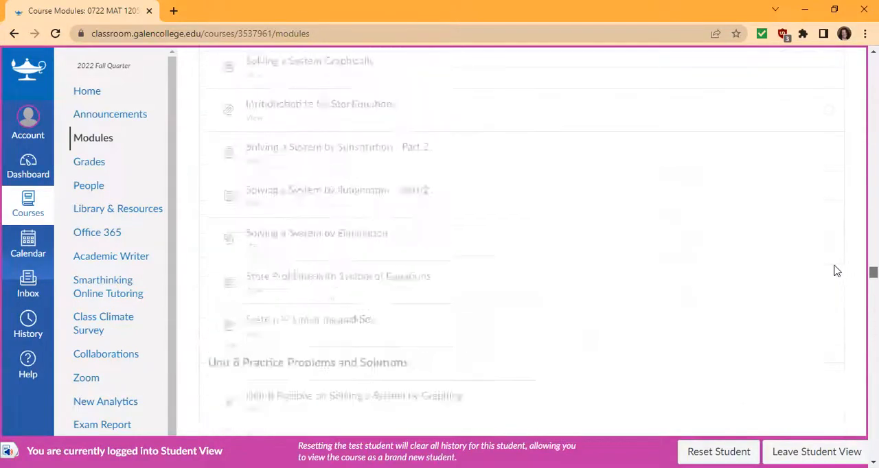
- Scroll to Week 3's Assignments to Complete and open the Drop box Assignment: Homework
scroll(down, 3)
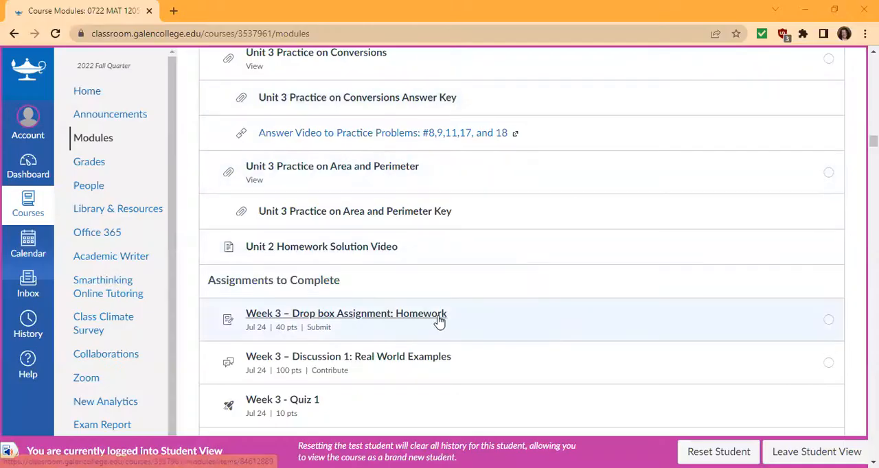
click(346, 313)
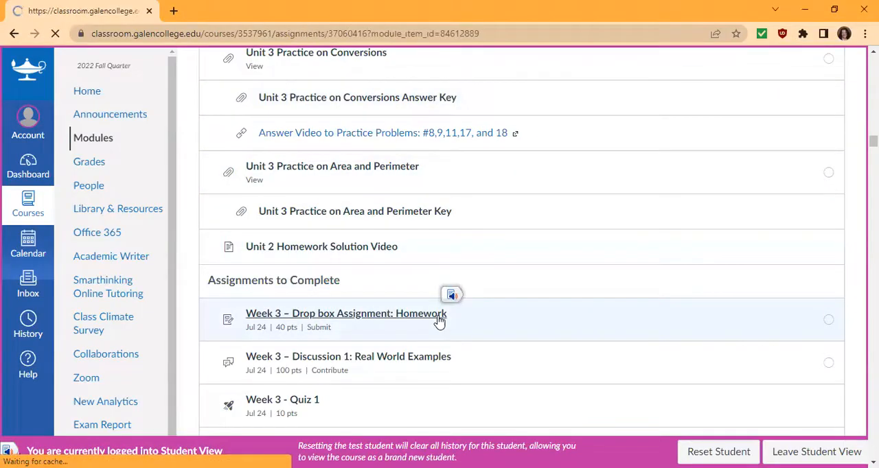
- Open the 'Did you get the Week 3 Homework right?' quiz from the homework assignment page
click(346, 314)
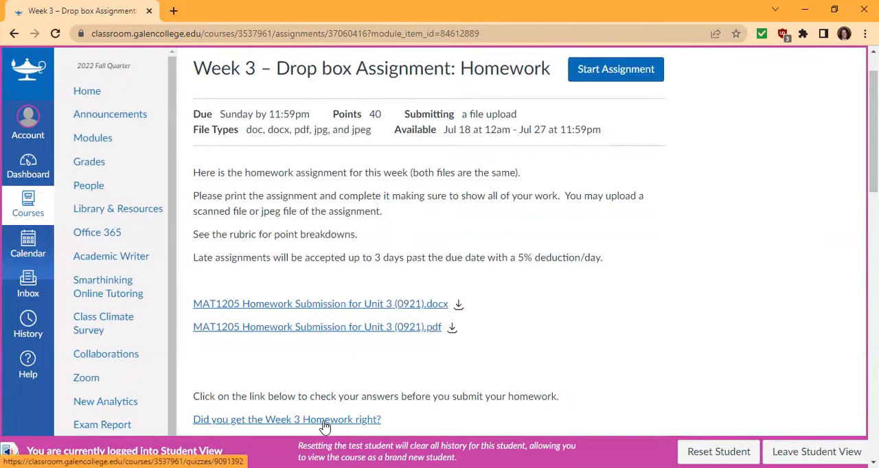
click(286, 419)
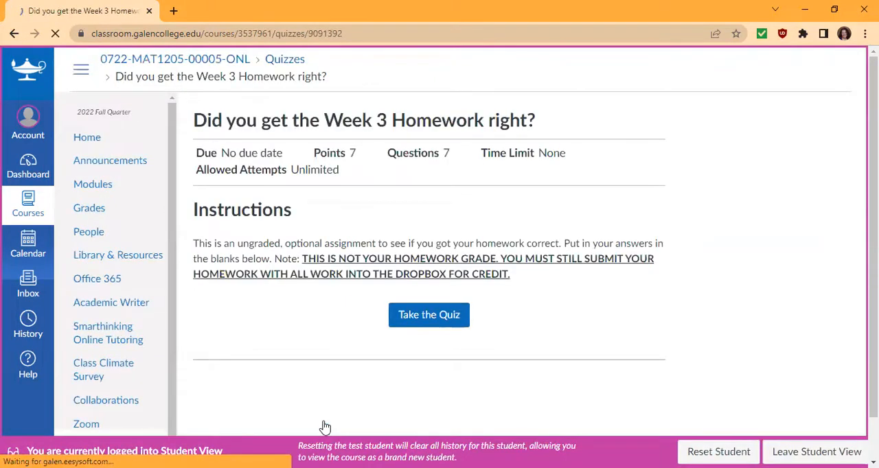